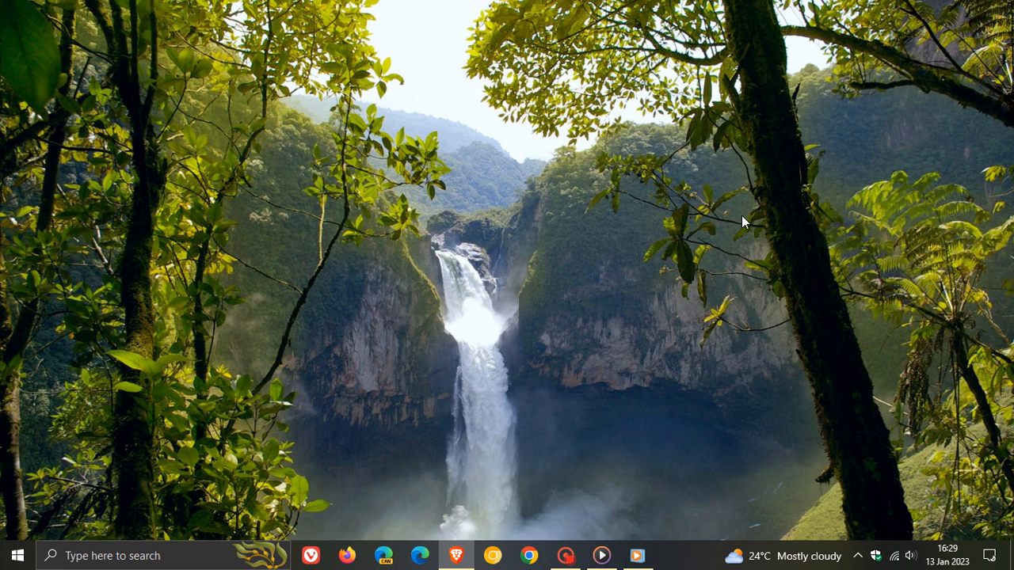
- Launch the new Media Player from its taskbar icon, showing its Home page
click(601, 555)
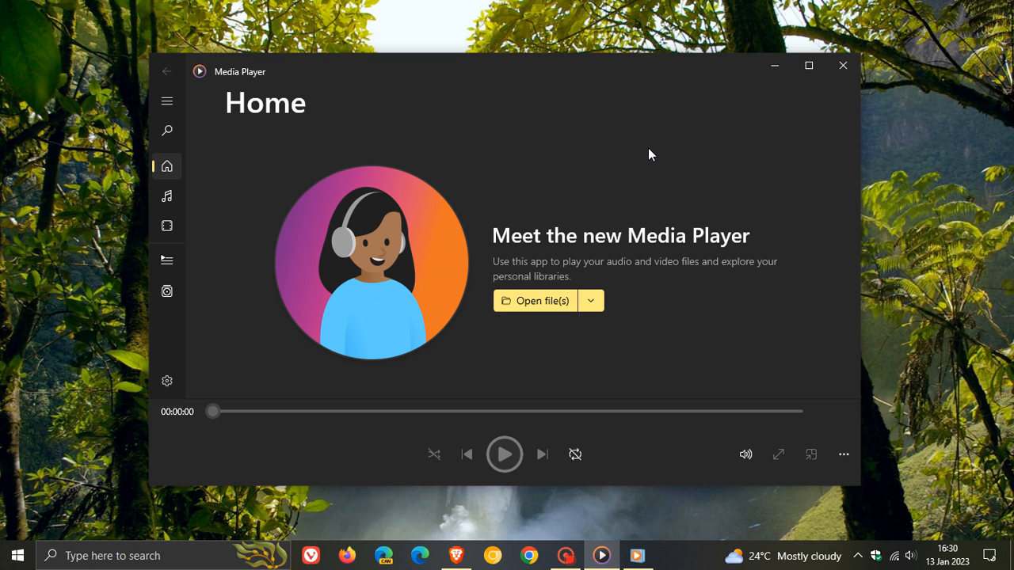
mouse_move(622, 148)
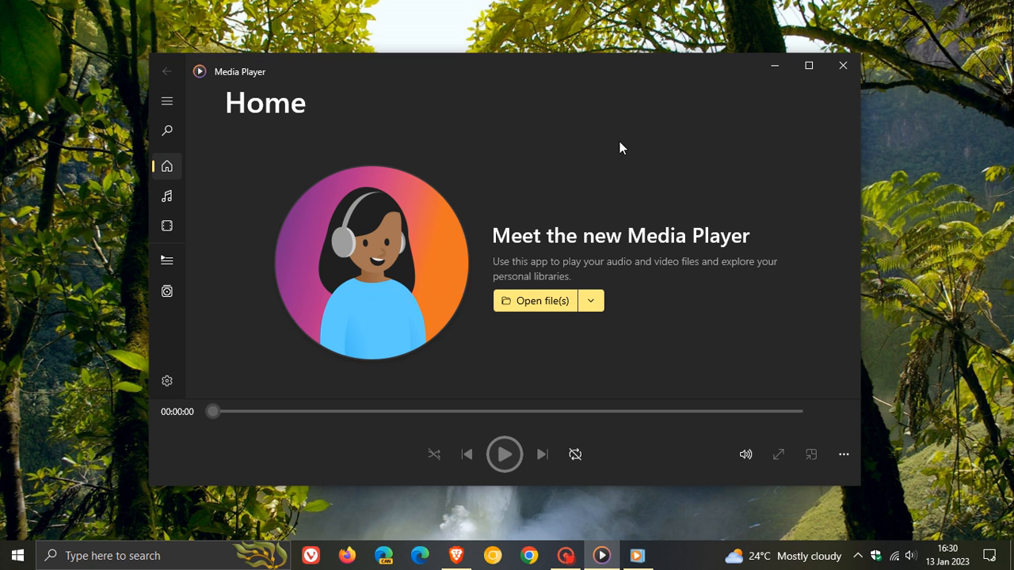
mouse_move(745, 327)
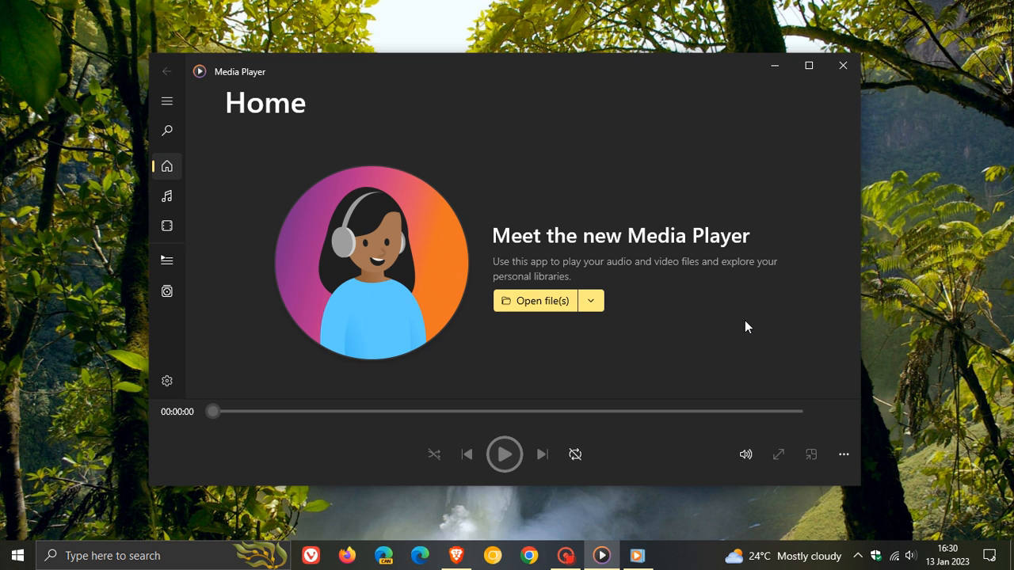
mouse_move(686, 151)
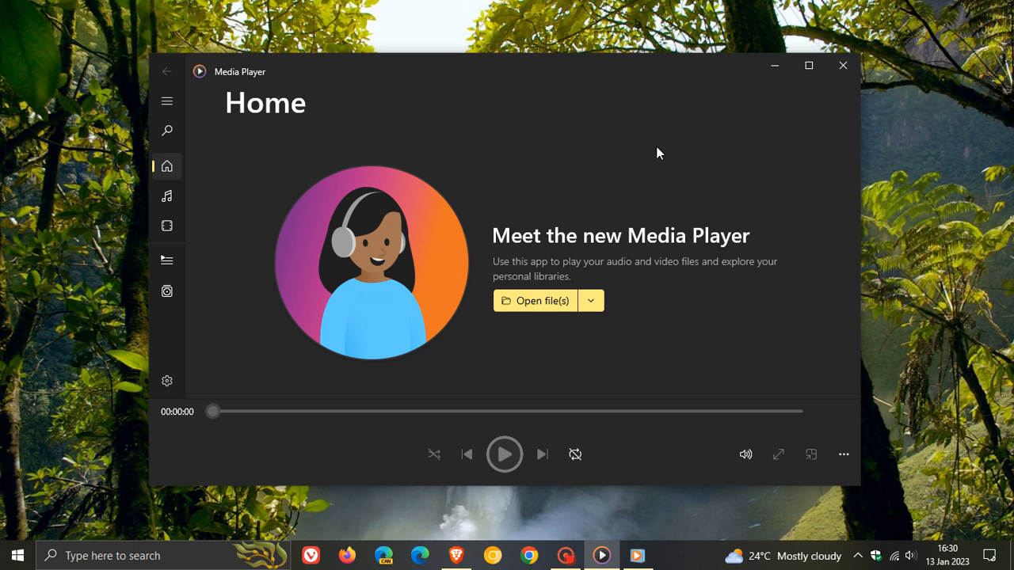
mouse_move(725, 179)
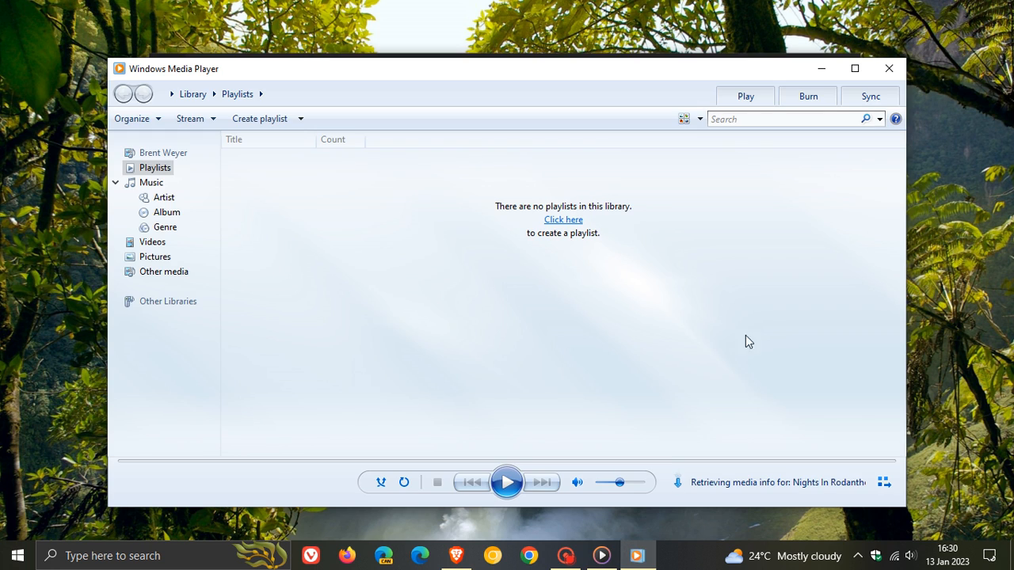
mouse_move(507, 319)
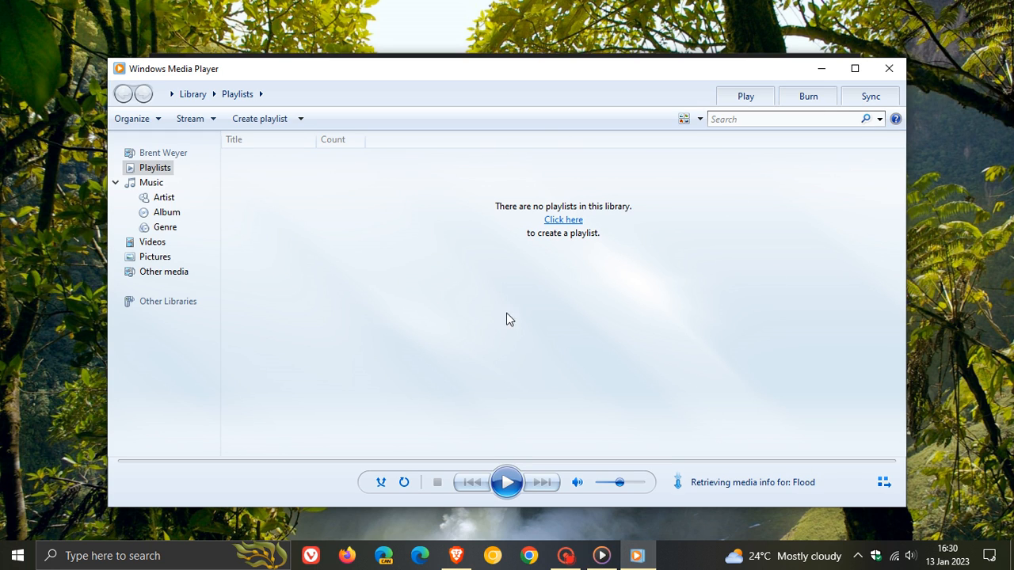
mouse_move(753, 281)
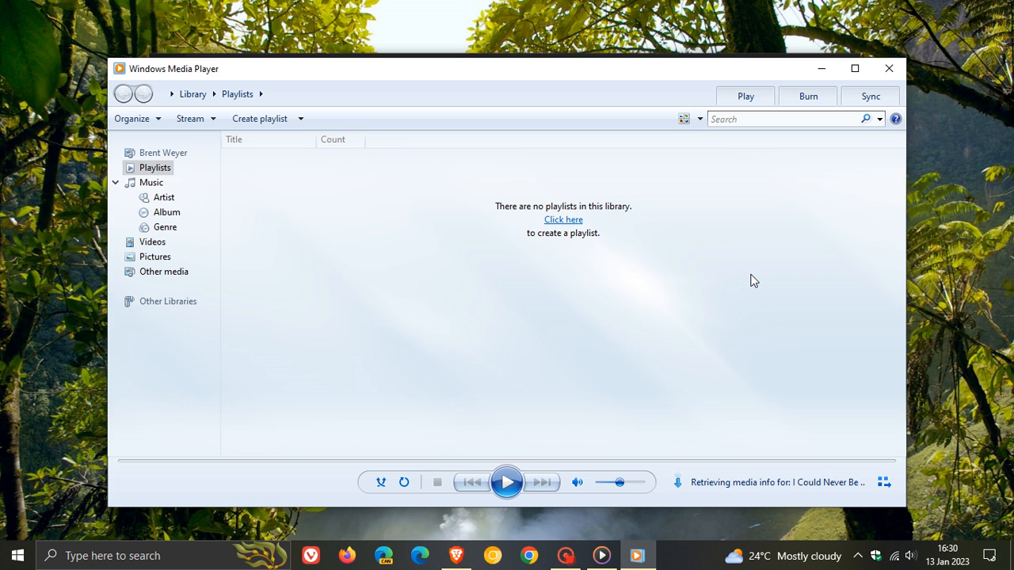
mouse_move(729, 284)
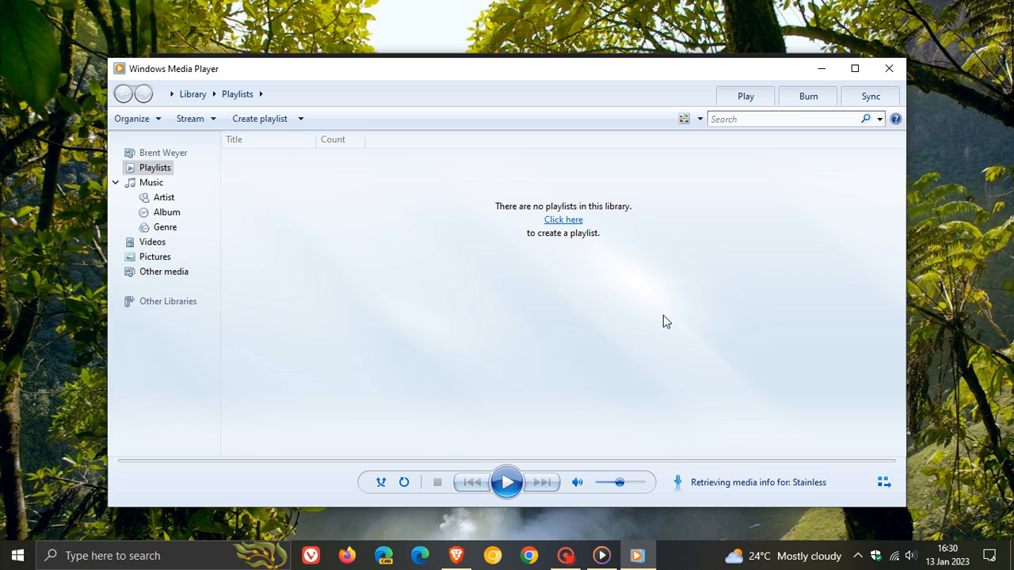
mouse_move(773, 295)
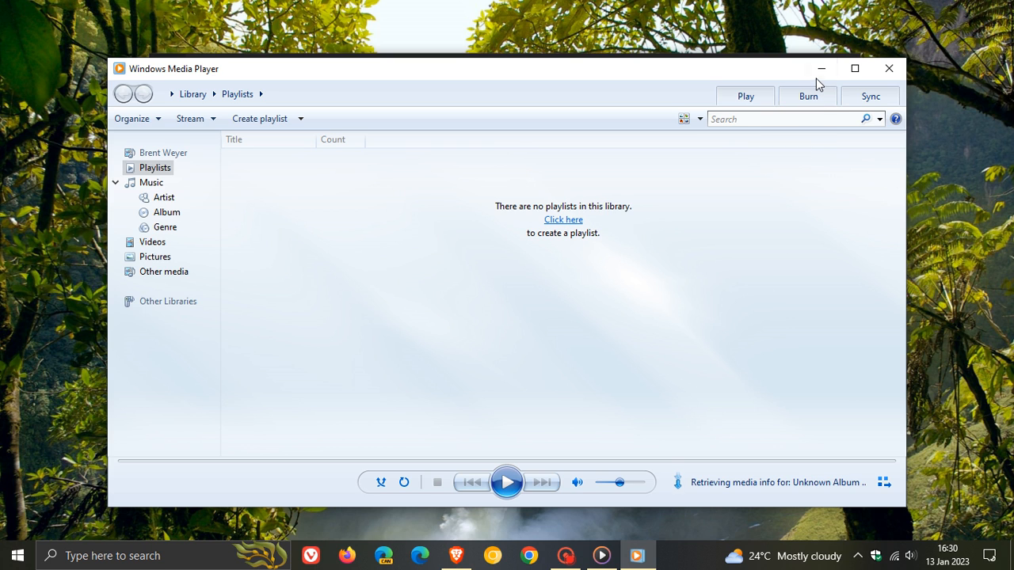
mouse_move(822, 68)
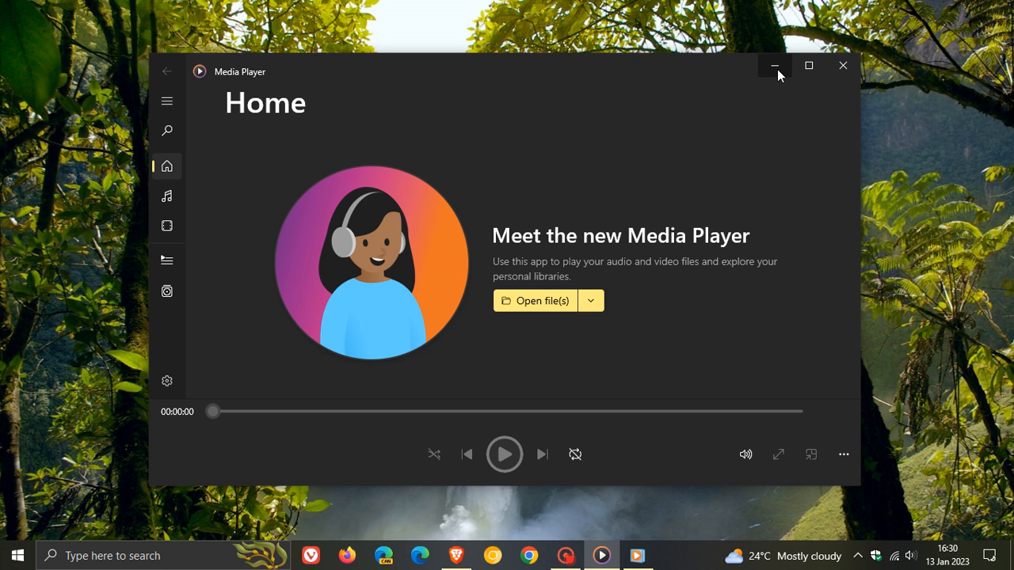
- Minimize Media Player and right-click Windows Media Player under Start's Windows Accessories folder
click(774, 66)
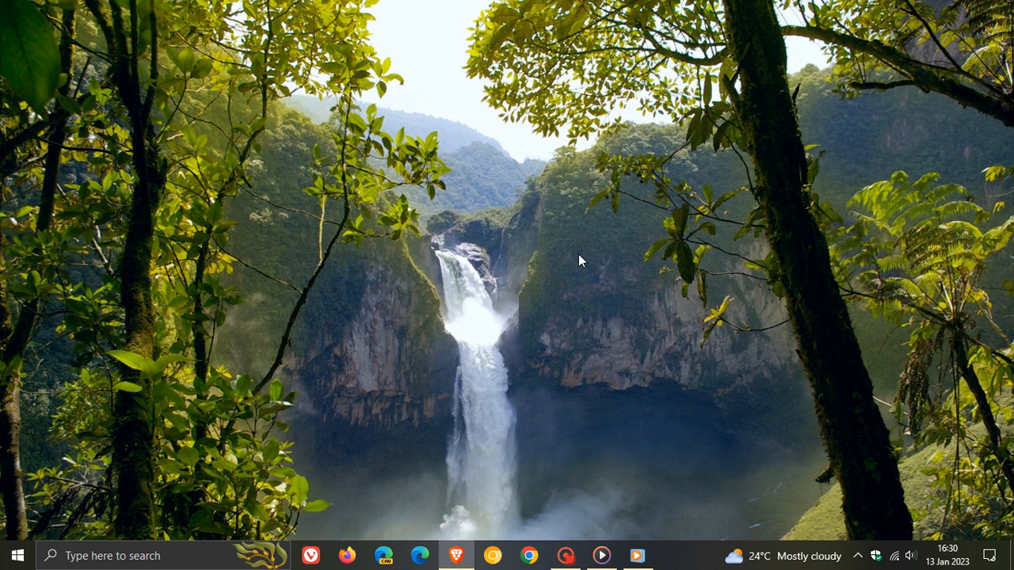
mouse_move(446, 299)
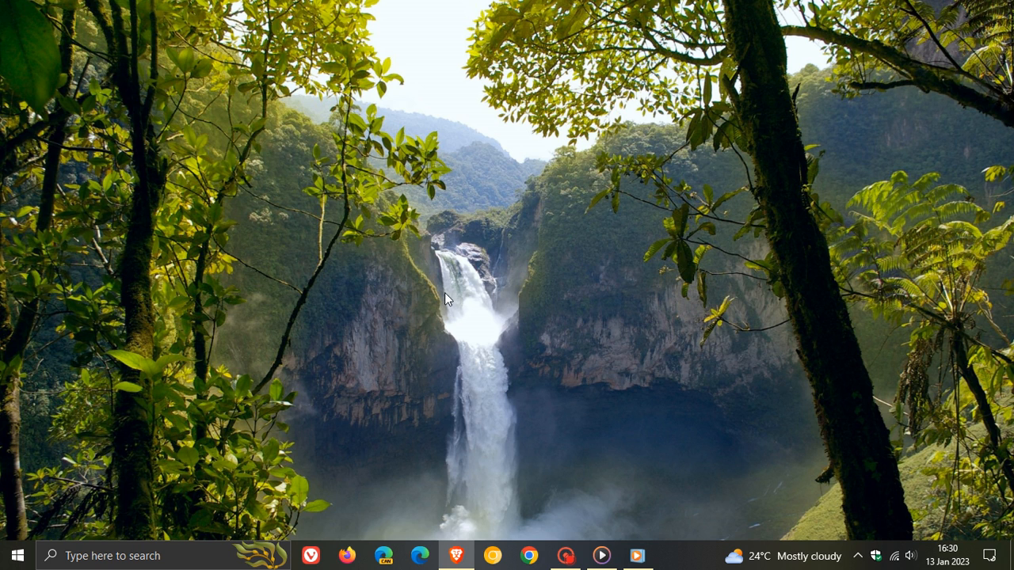
click(17, 556)
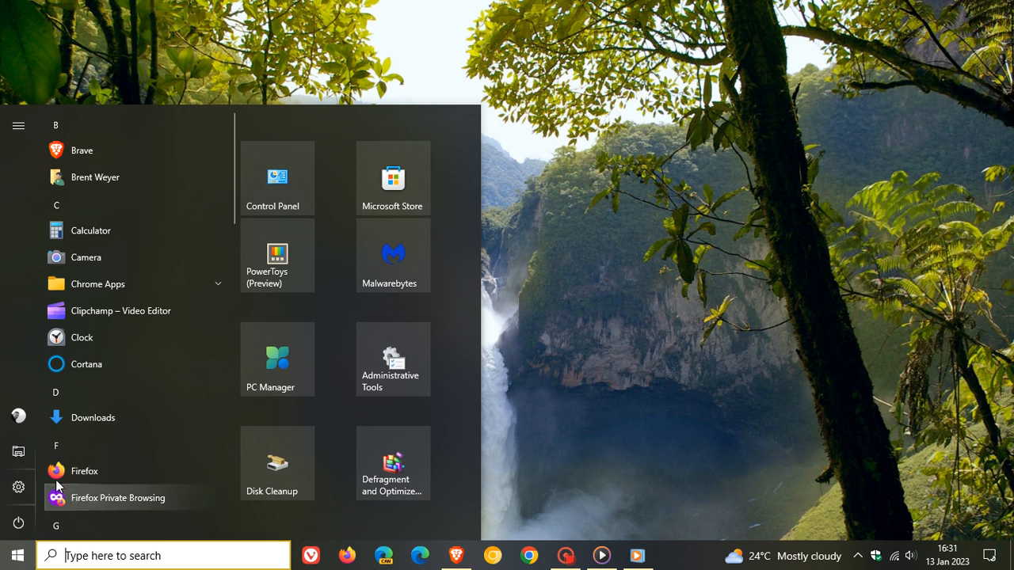
scroll(down, 3)
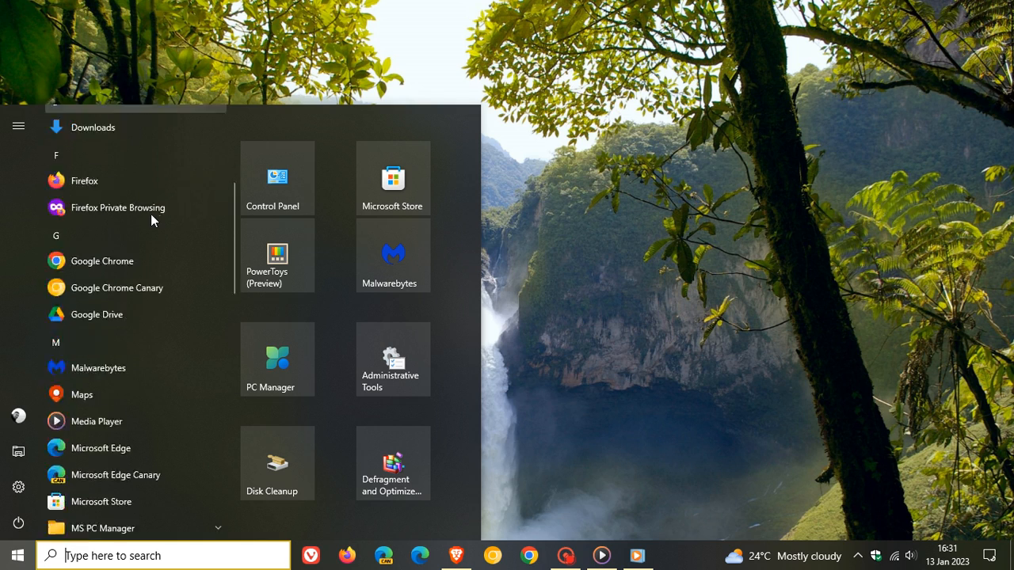
scroll(down, 3)
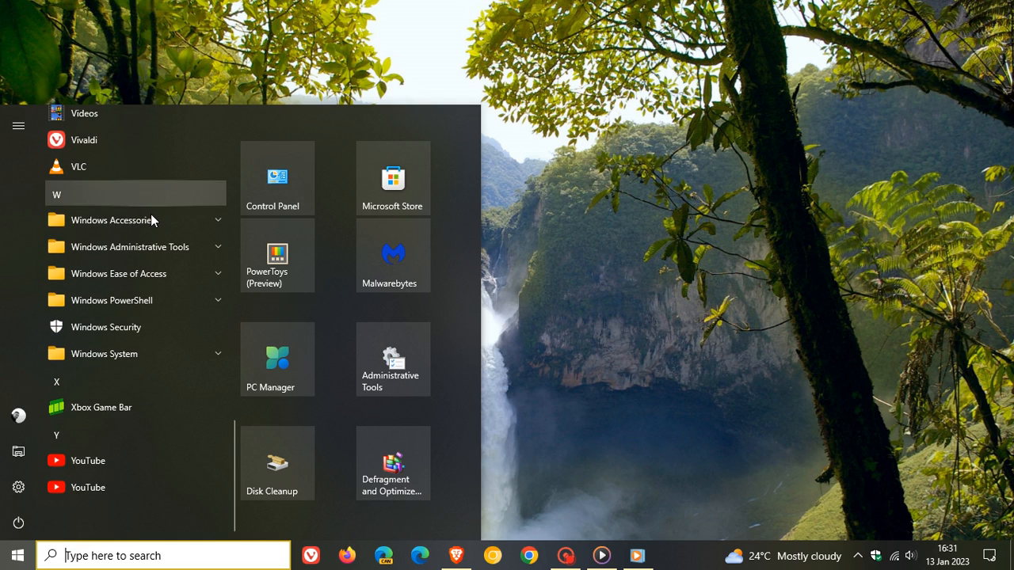
click(112, 219)
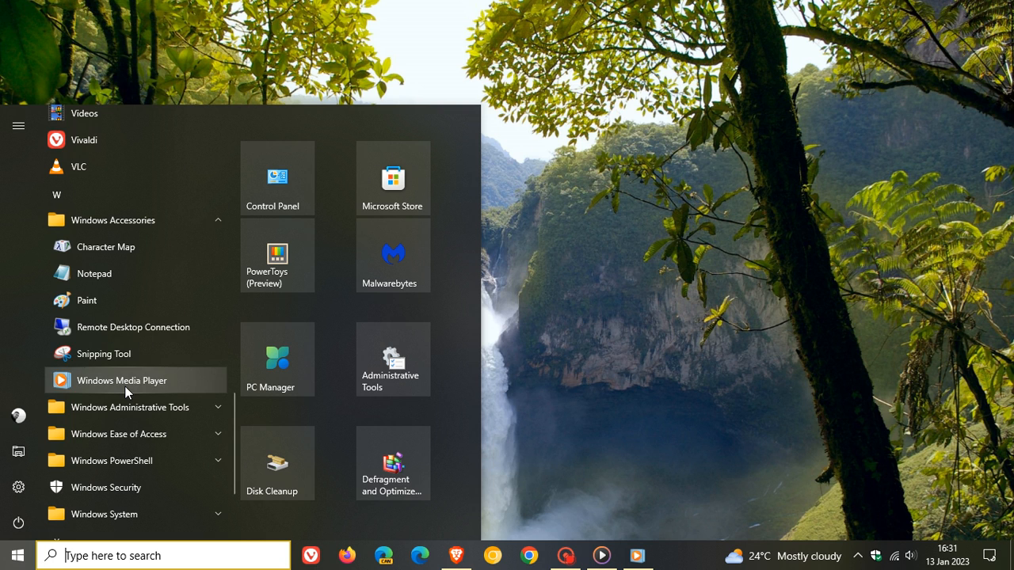
right_click(123, 380)
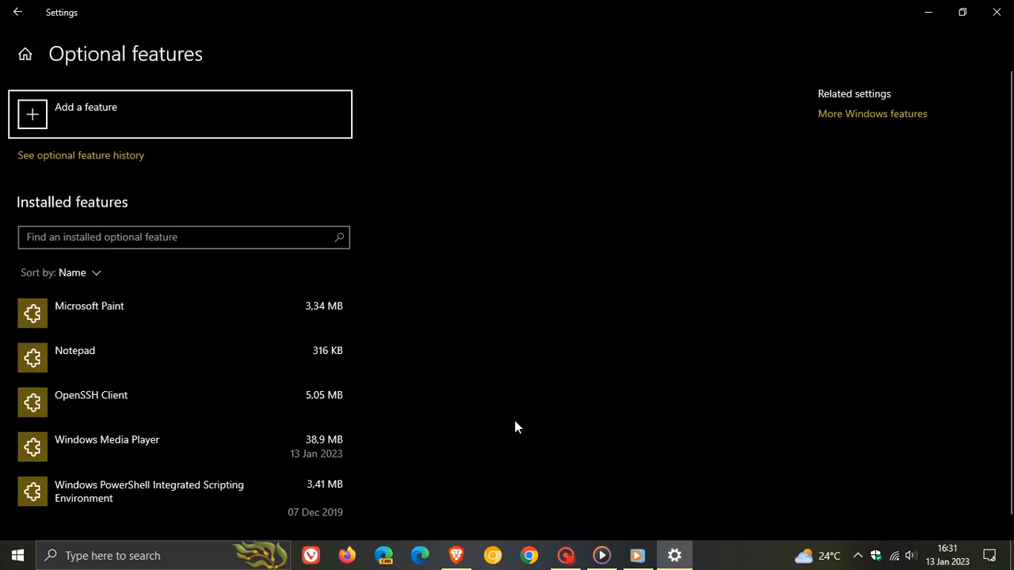
mouse_move(277, 31)
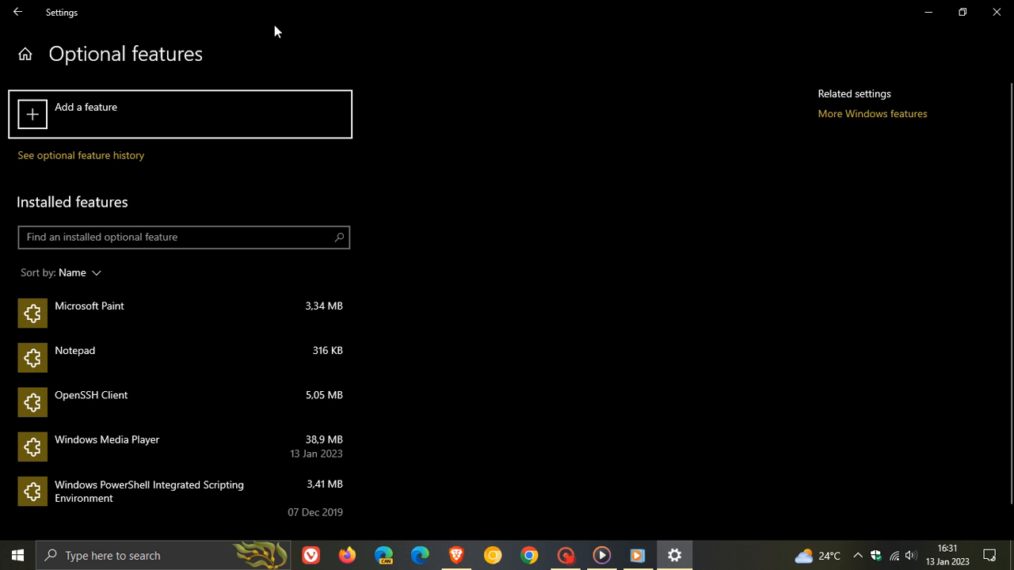
mouse_move(658, 195)
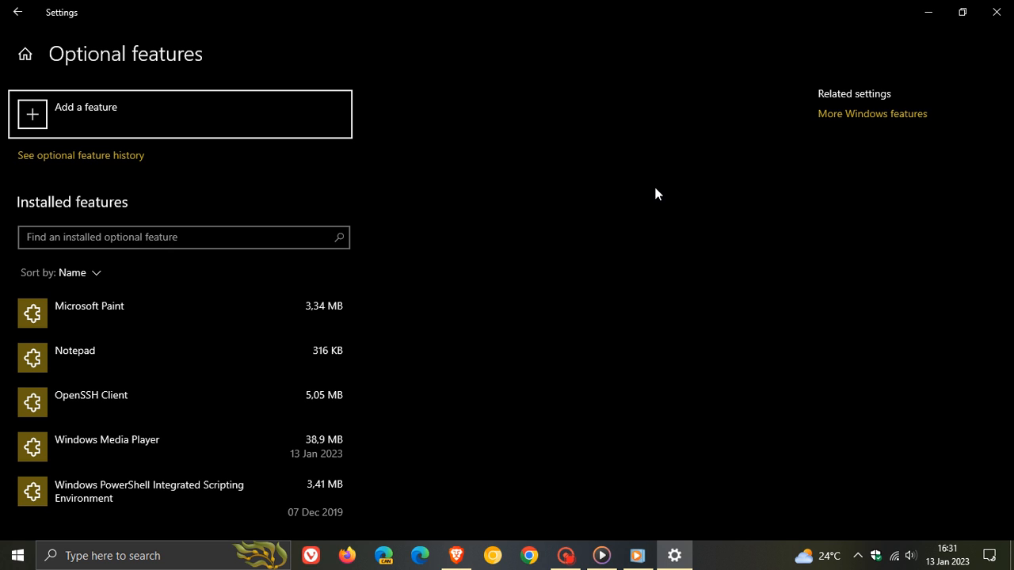
- Expand the Windows Media Player entry in Optional features to show its Uninstall option
scroll(down, 3)
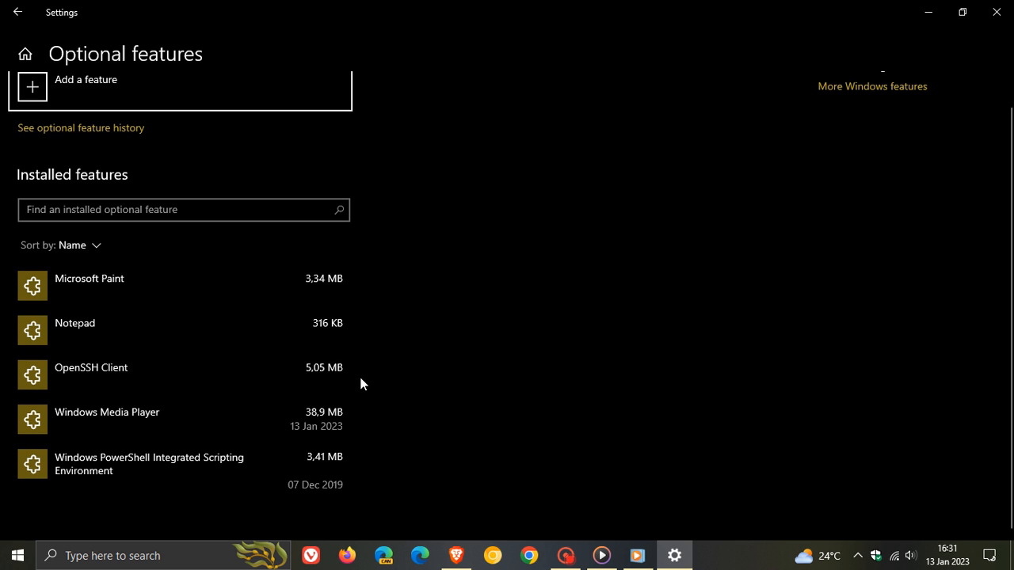
click(107, 412)
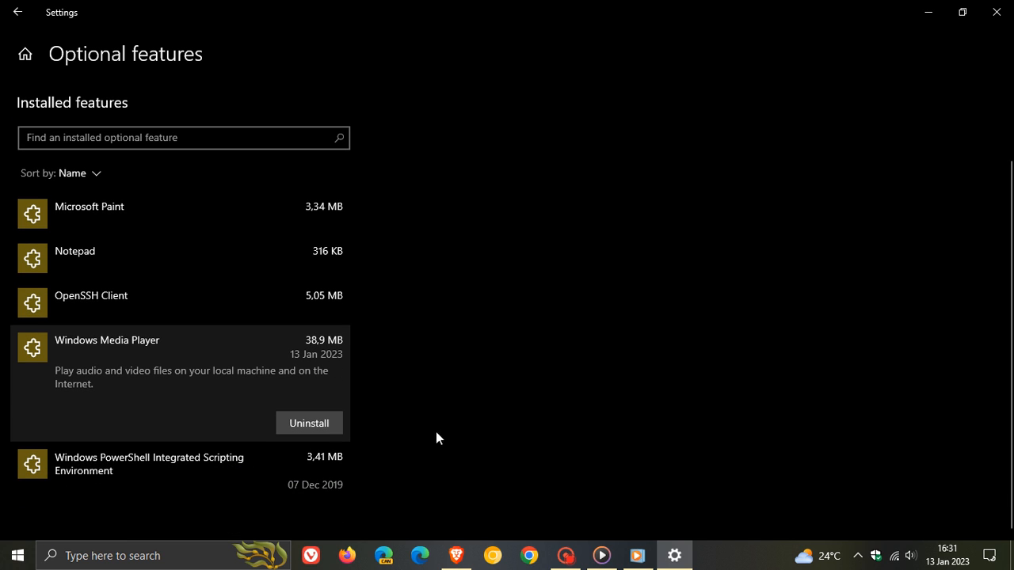
mouse_move(701, 258)
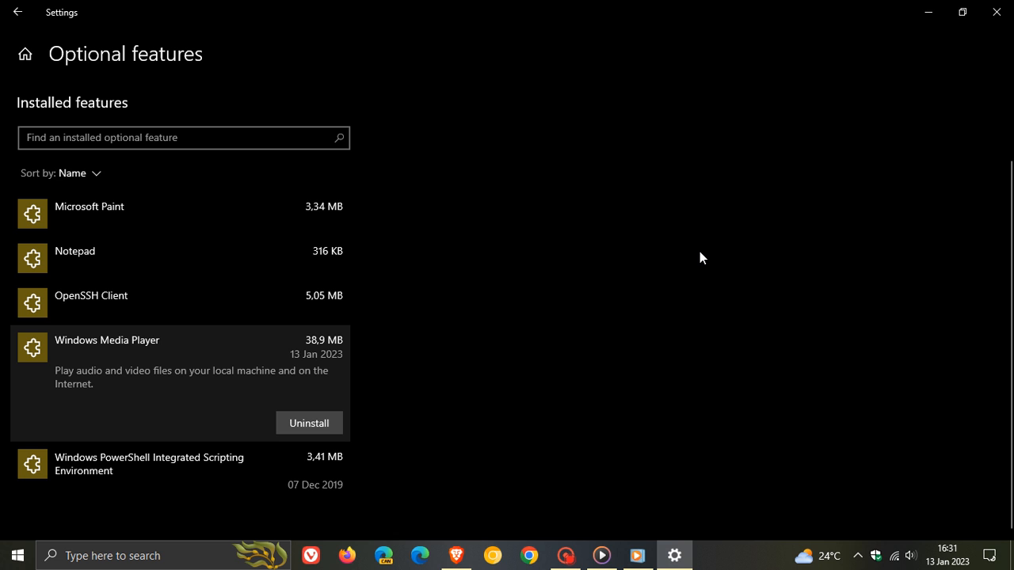
mouse_move(928, 12)
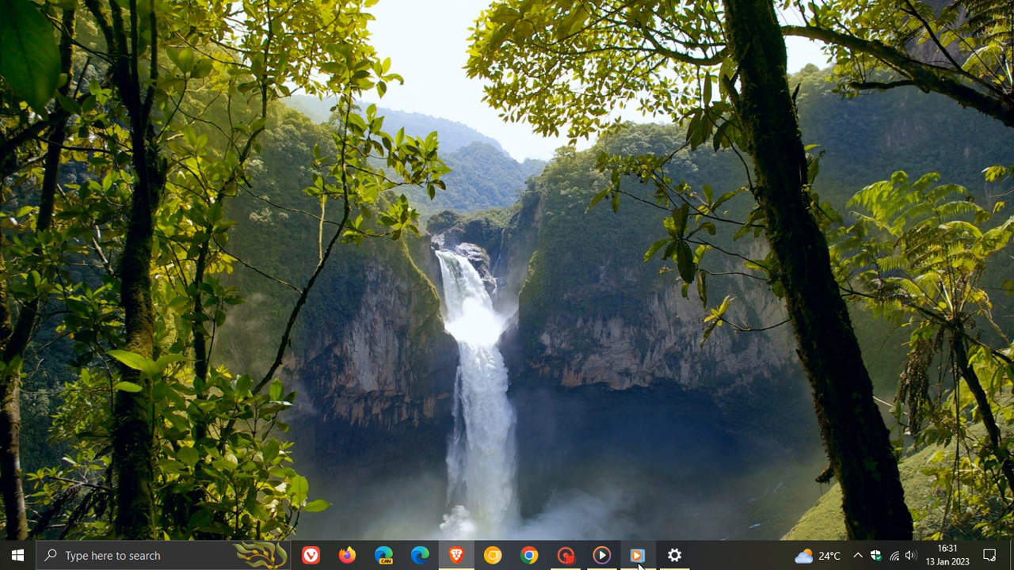
- Reopen the legacy Windows Media Player from the taskbar
click(636, 556)
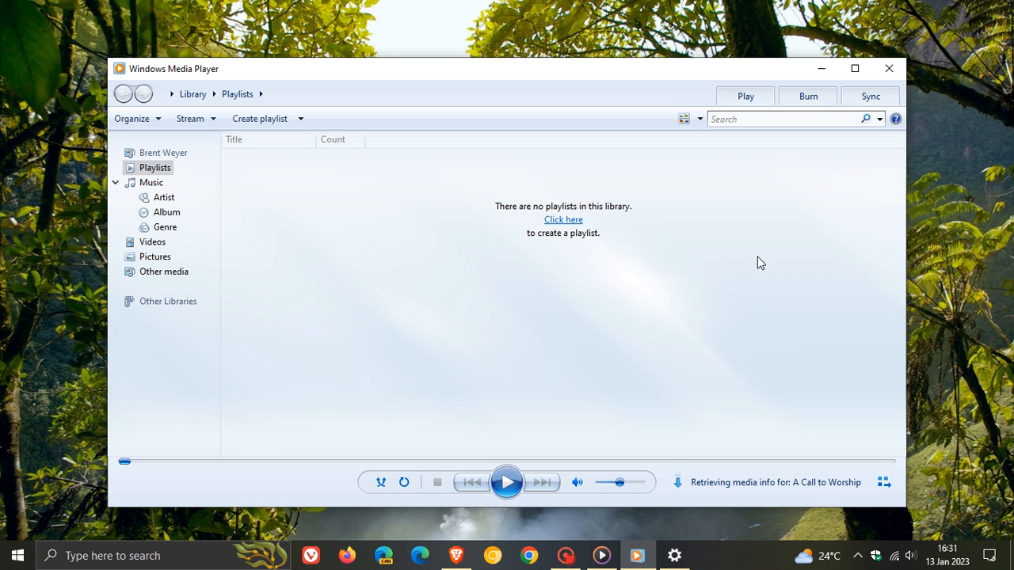
mouse_move(822, 69)
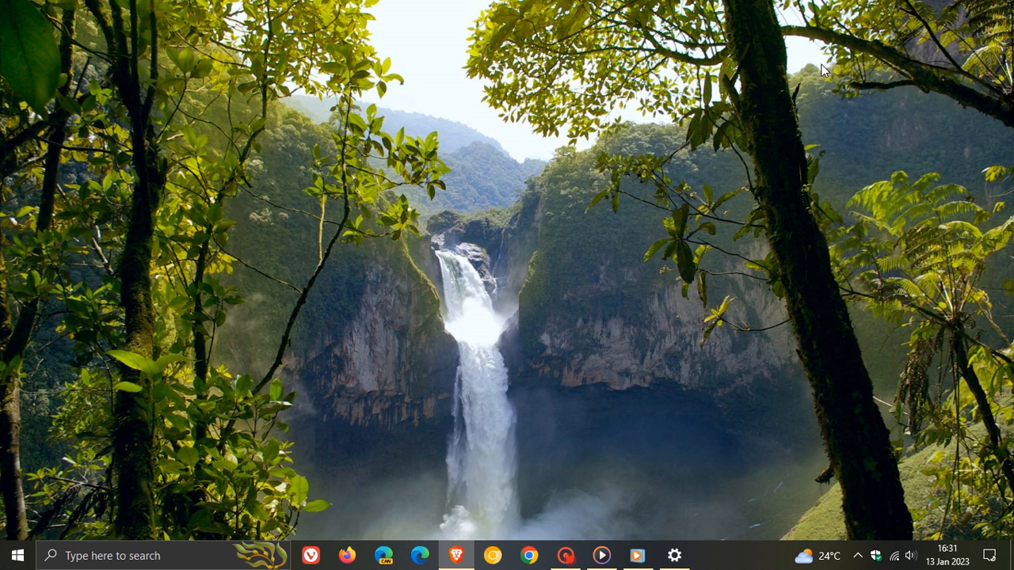
mouse_move(607, 238)
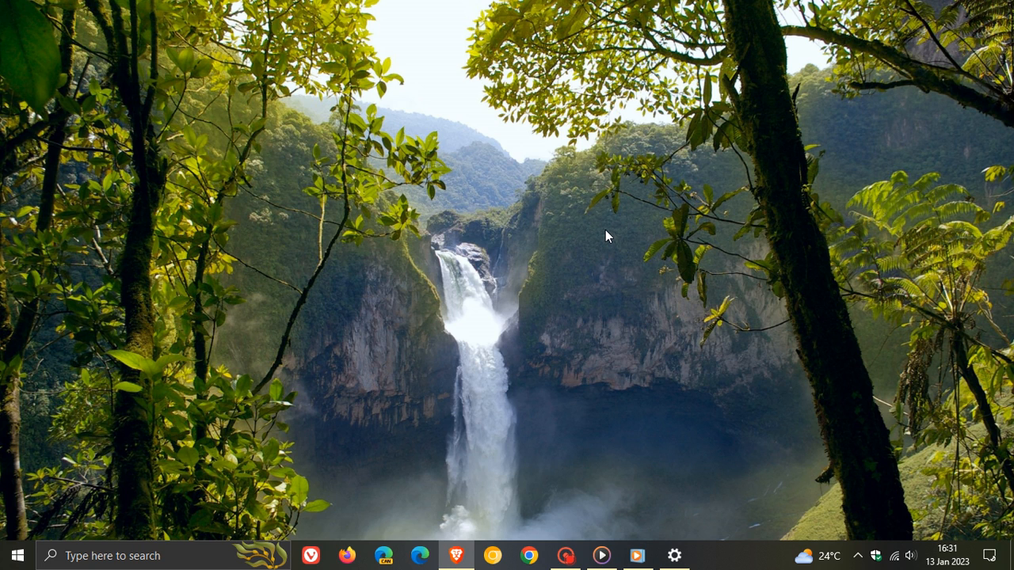
mouse_move(23, 511)
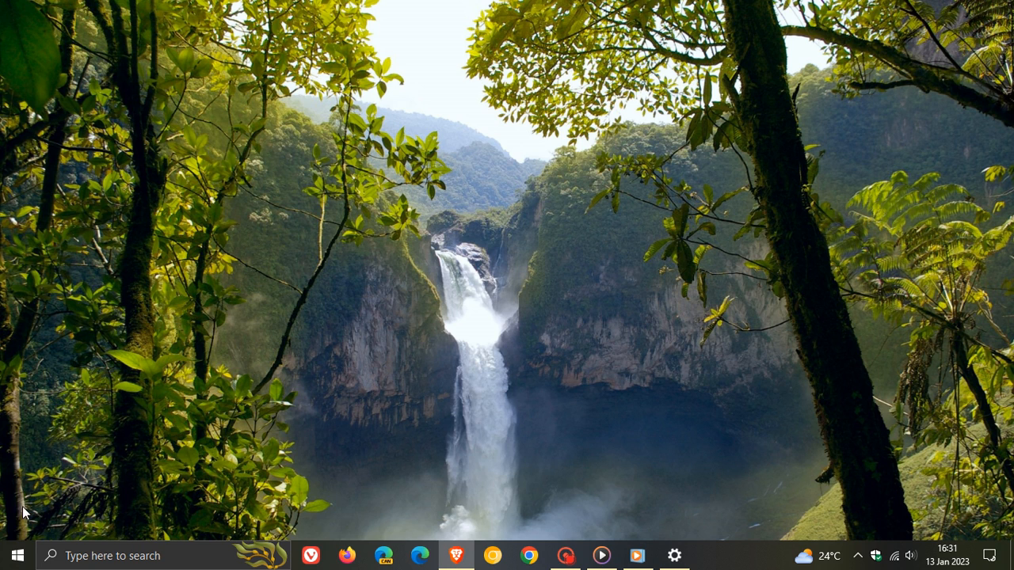
- Go through Control Panel's Programs and Features to the Windows Features dialog
click(17, 556)
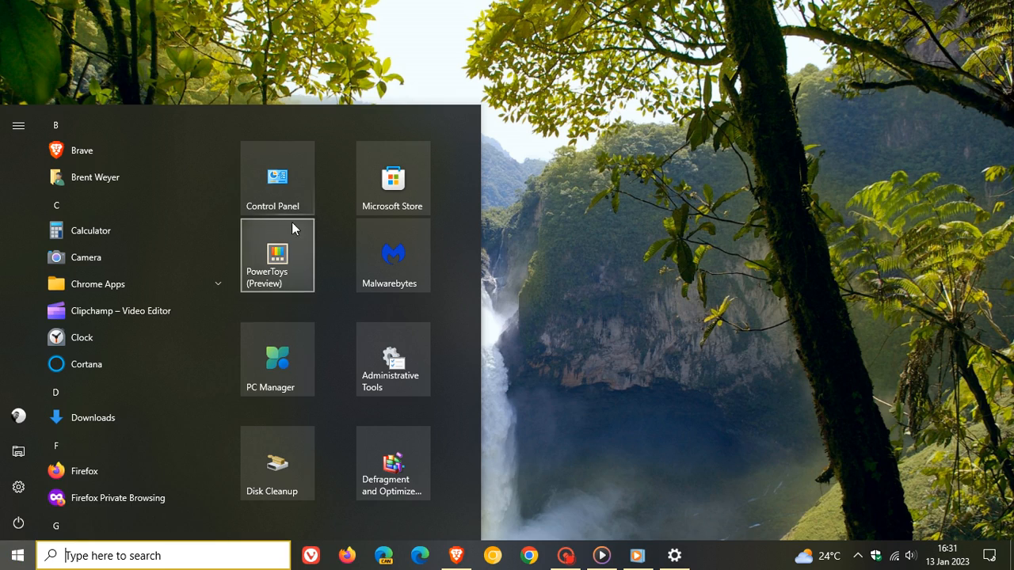
click(277, 177)
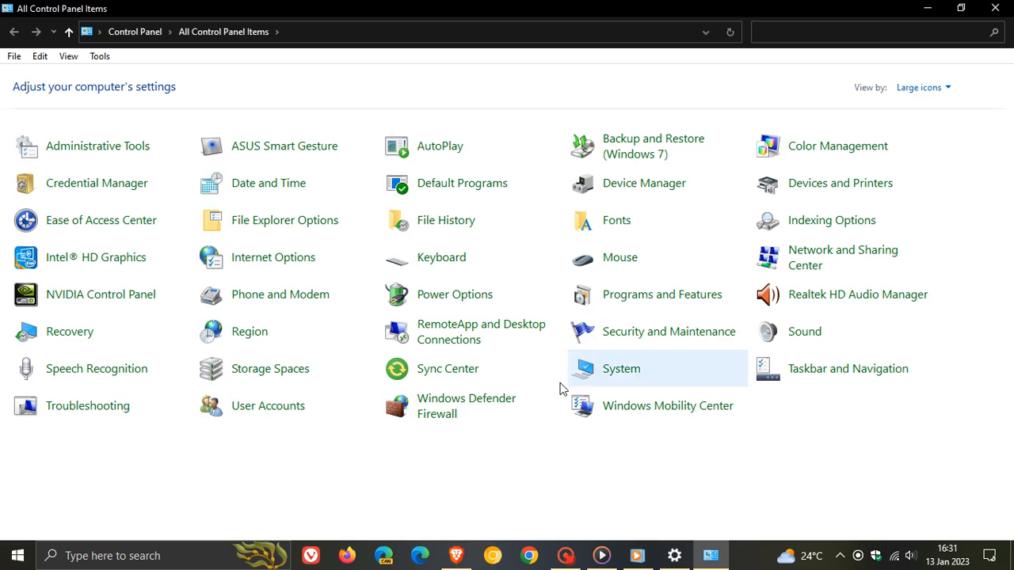
mouse_move(487, 493)
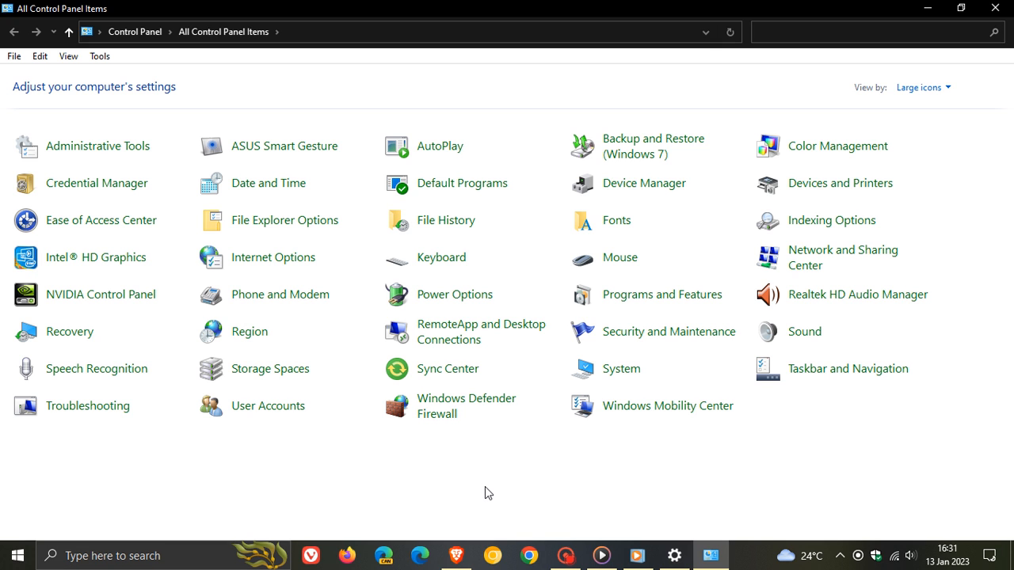
mouse_move(673, 305)
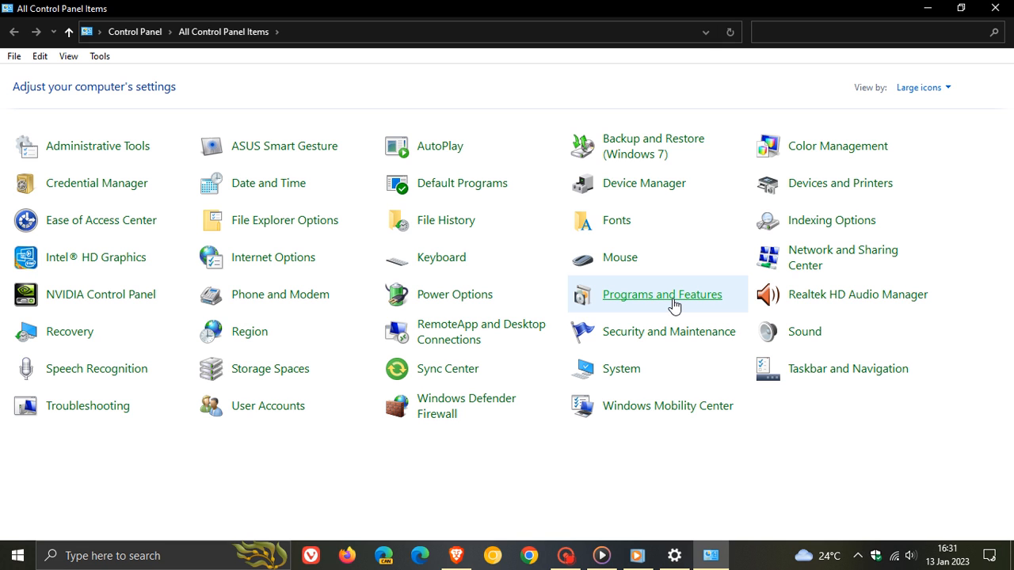
click(662, 294)
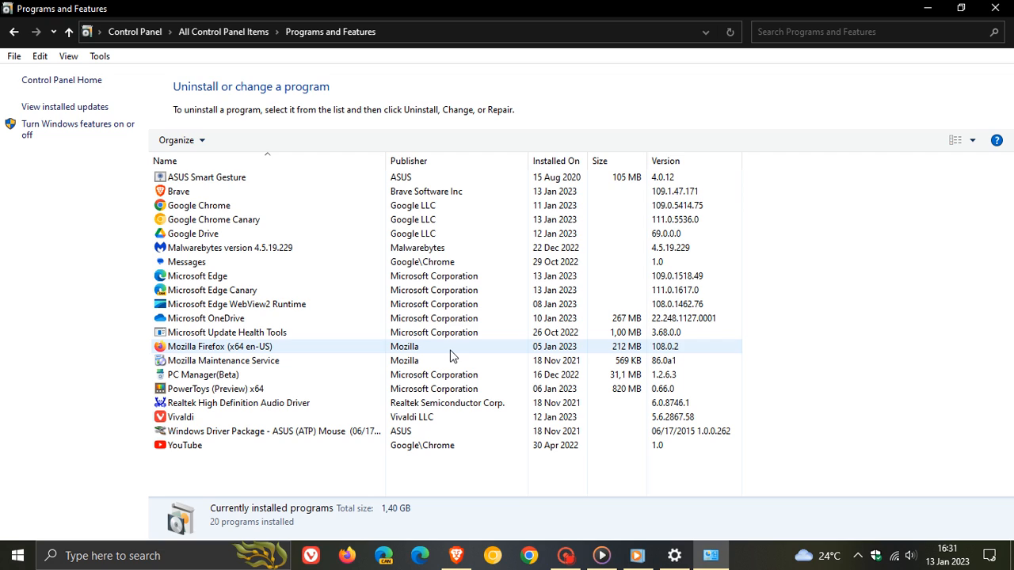
click(90, 188)
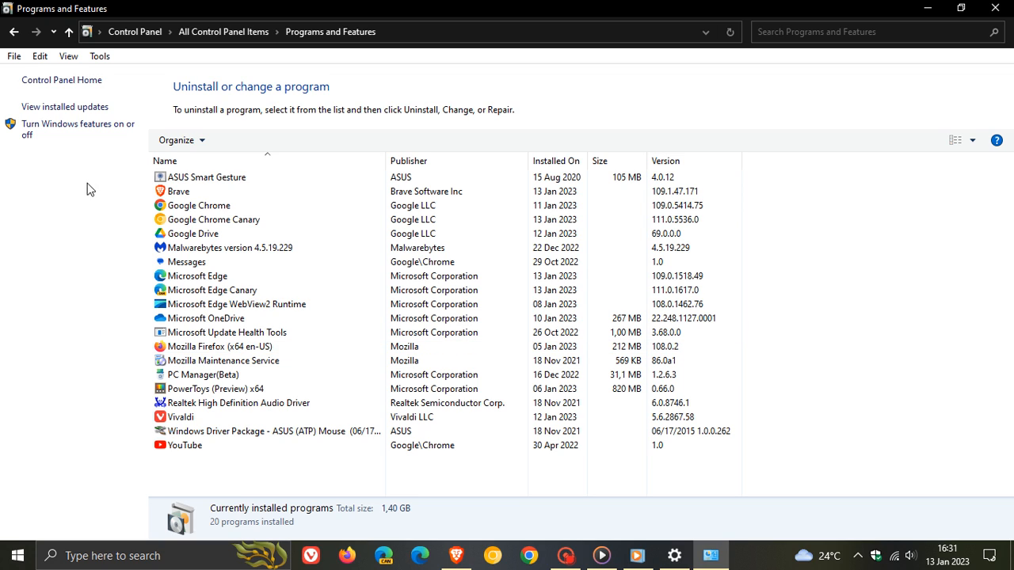
mouse_move(86, 130)
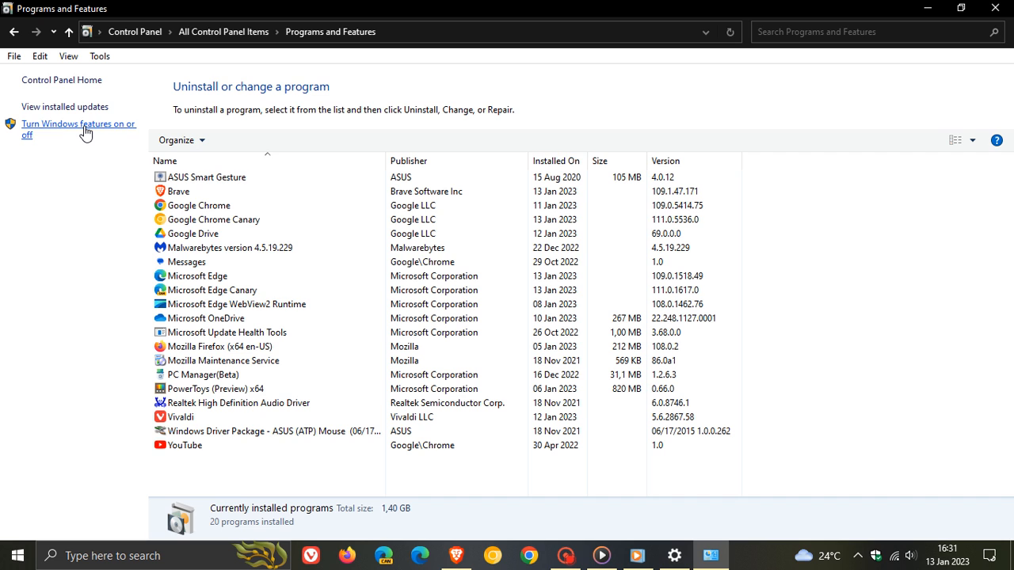
click(78, 129)
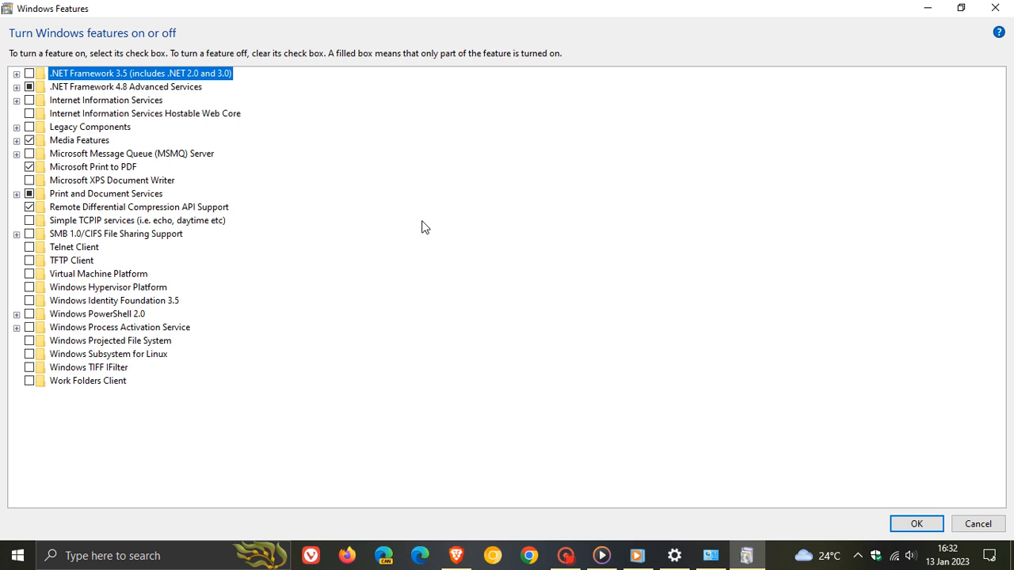
mouse_move(271, 374)
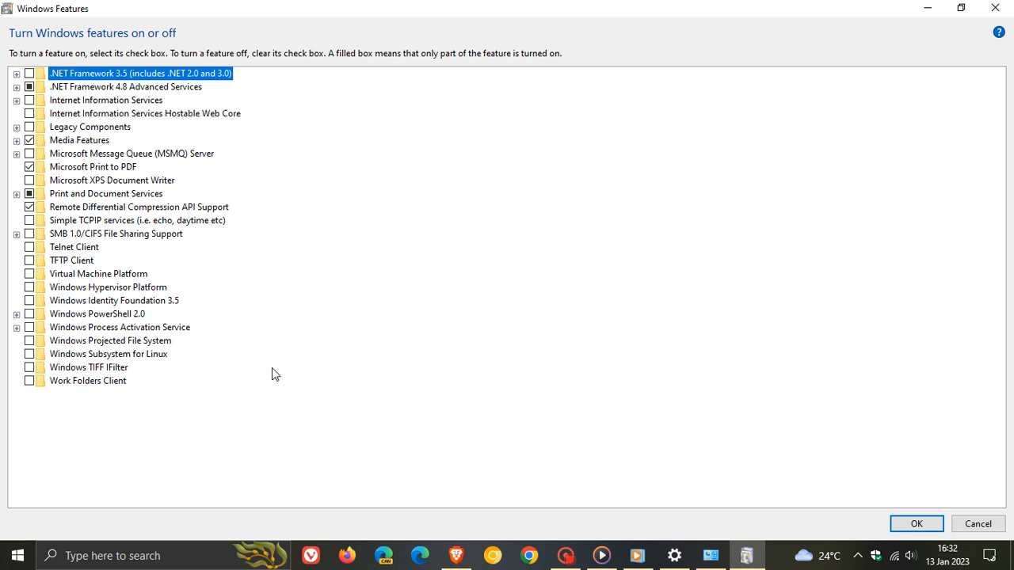
mouse_move(310, 222)
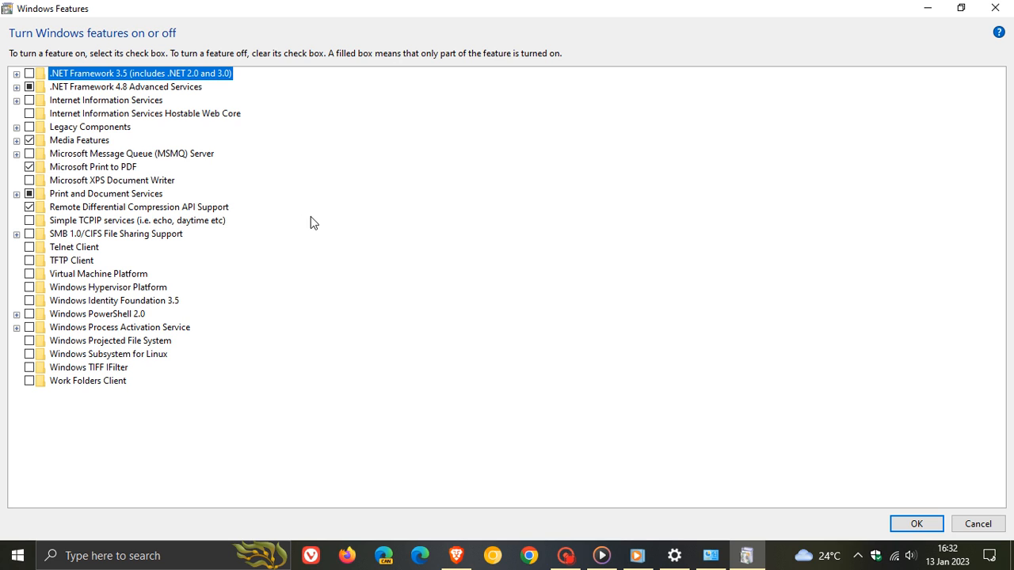
mouse_move(99, 145)
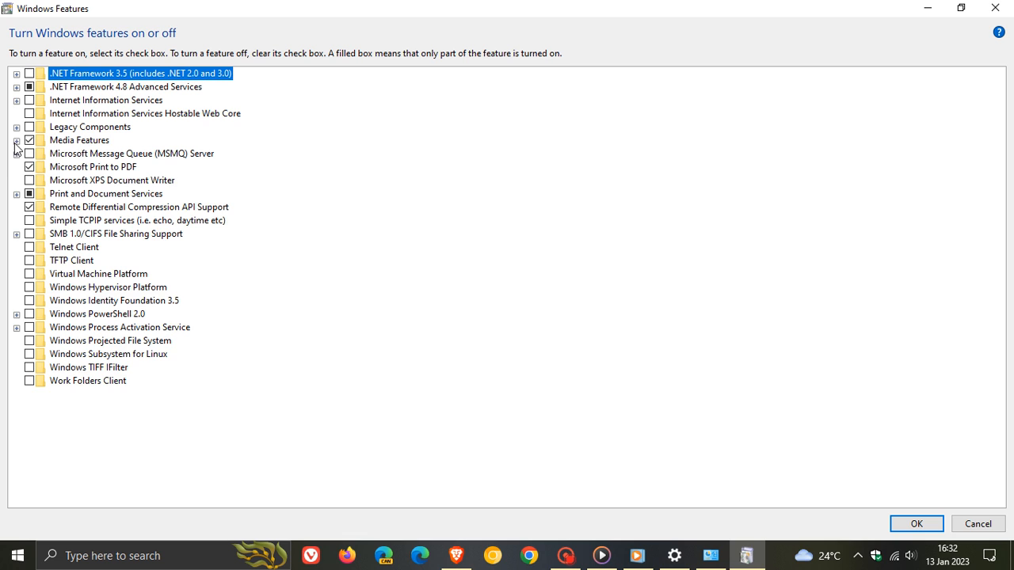
- Expand Media Features, untick Windows Media Player, then close the Windows Features window
click(16, 140)
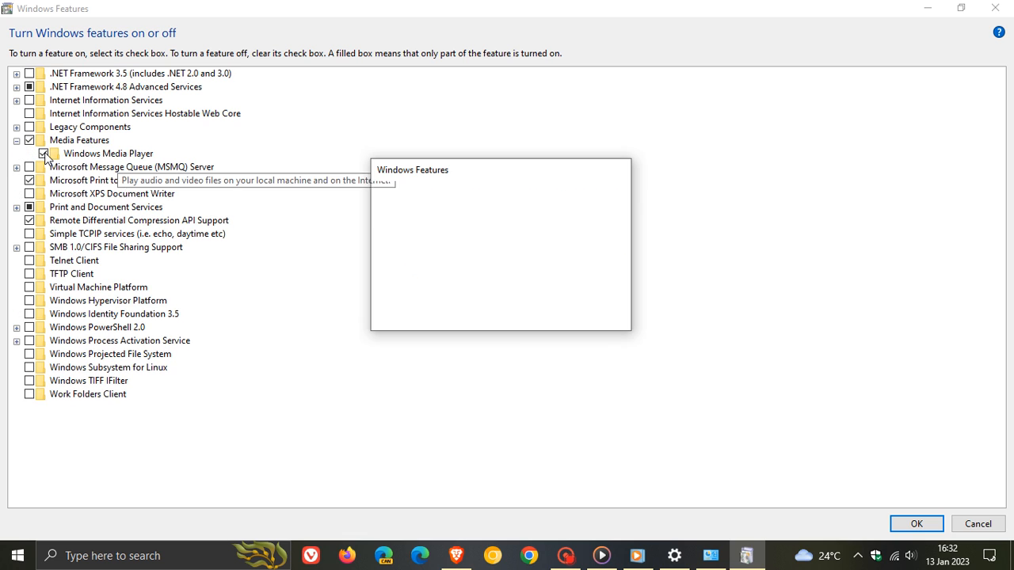
click(44, 154)
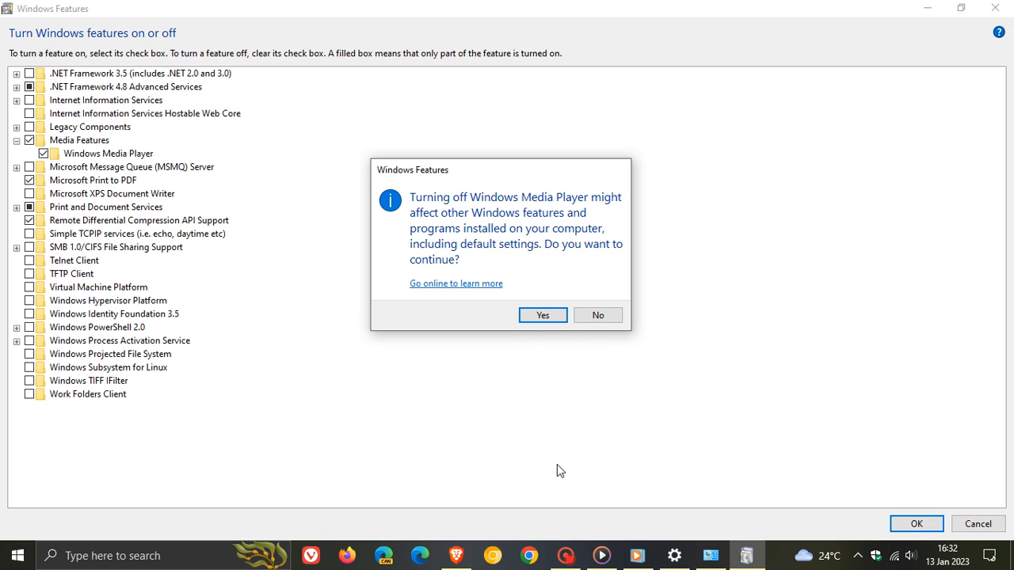
mouse_move(567, 419)
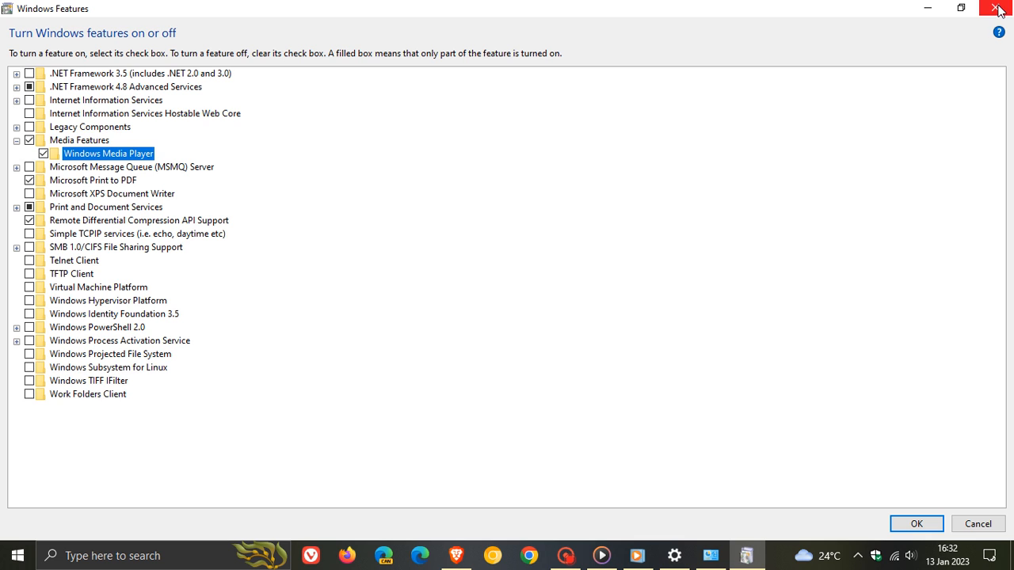
click(1000, 8)
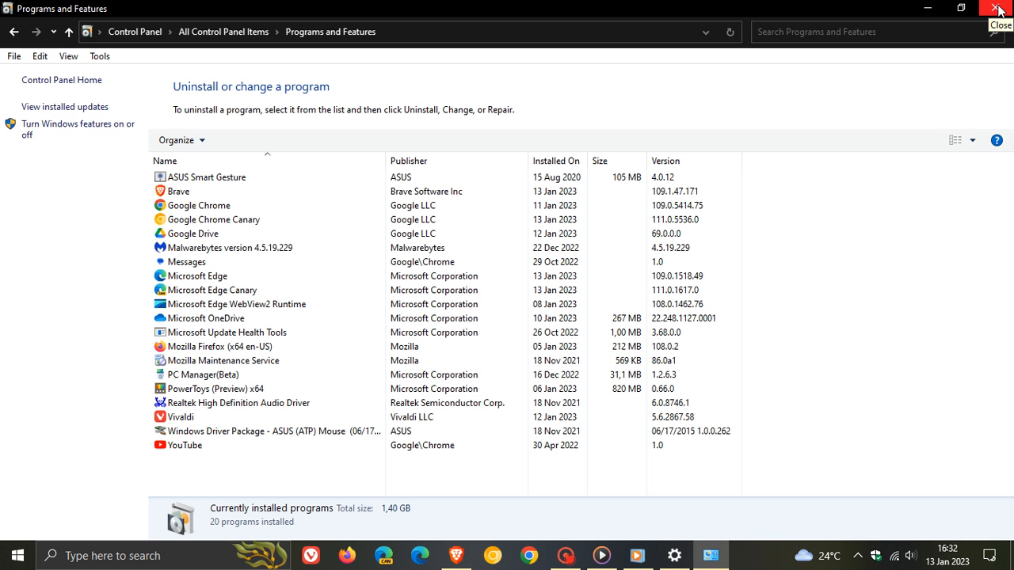
- Close Programs and Features, then open and close the new Media Player
click(997, 9)
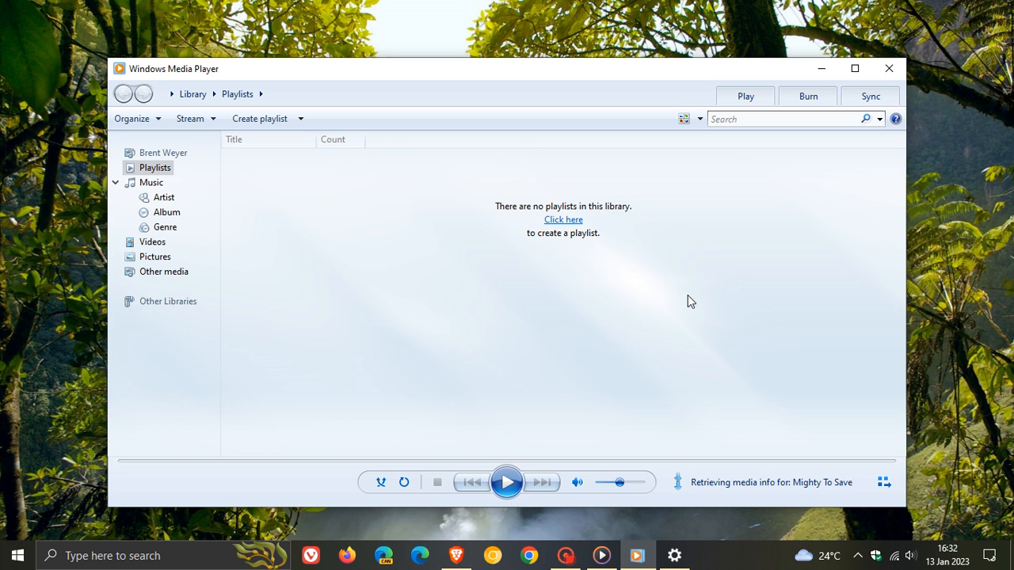
mouse_move(807, 185)
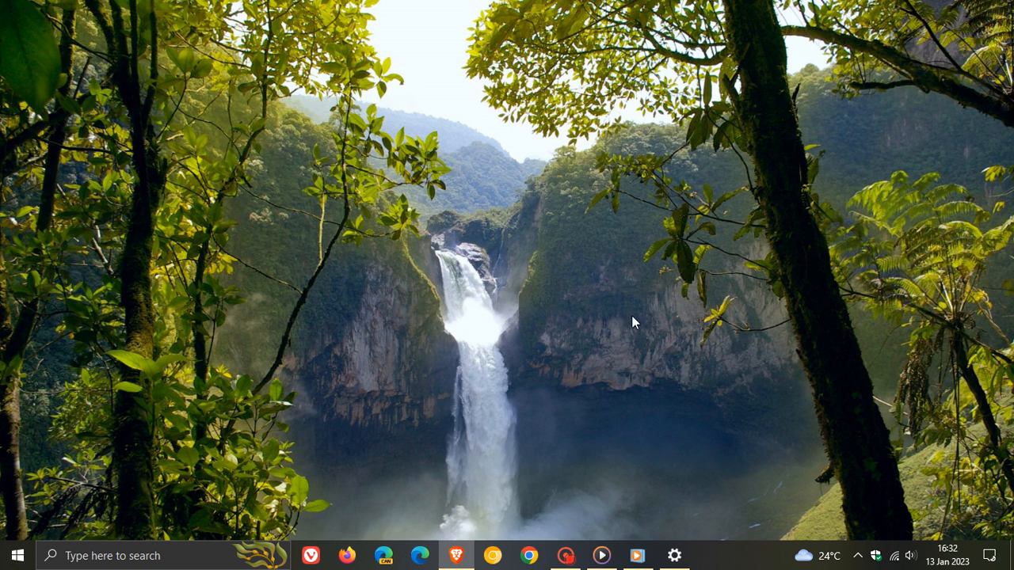
click(602, 555)
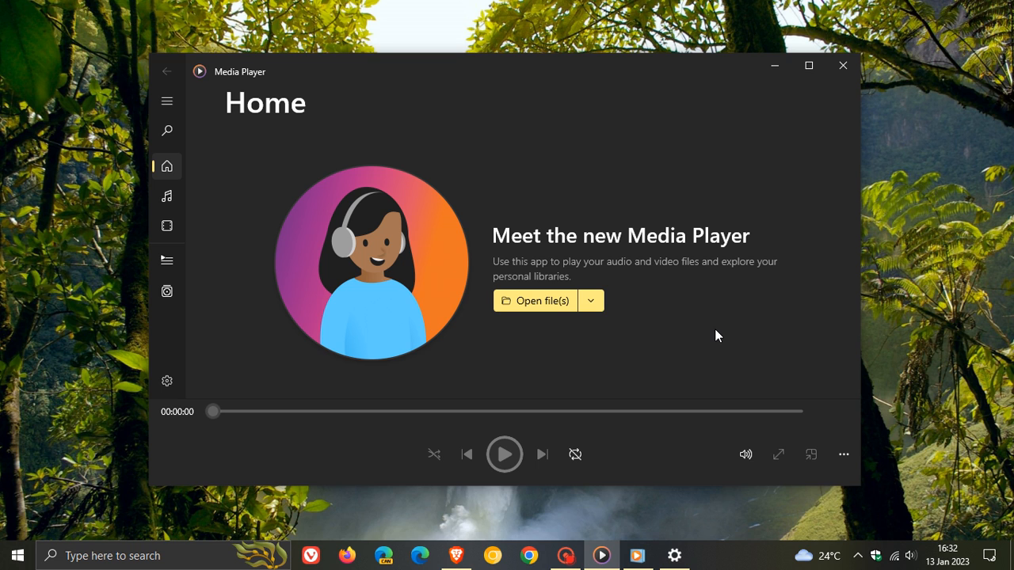
mouse_move(798, 148)
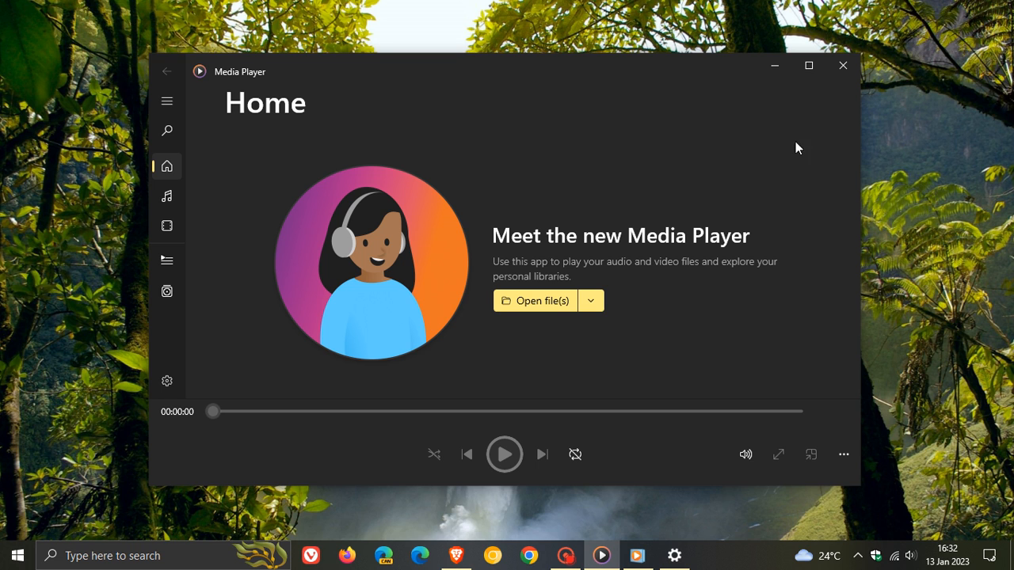
click(843, 65)
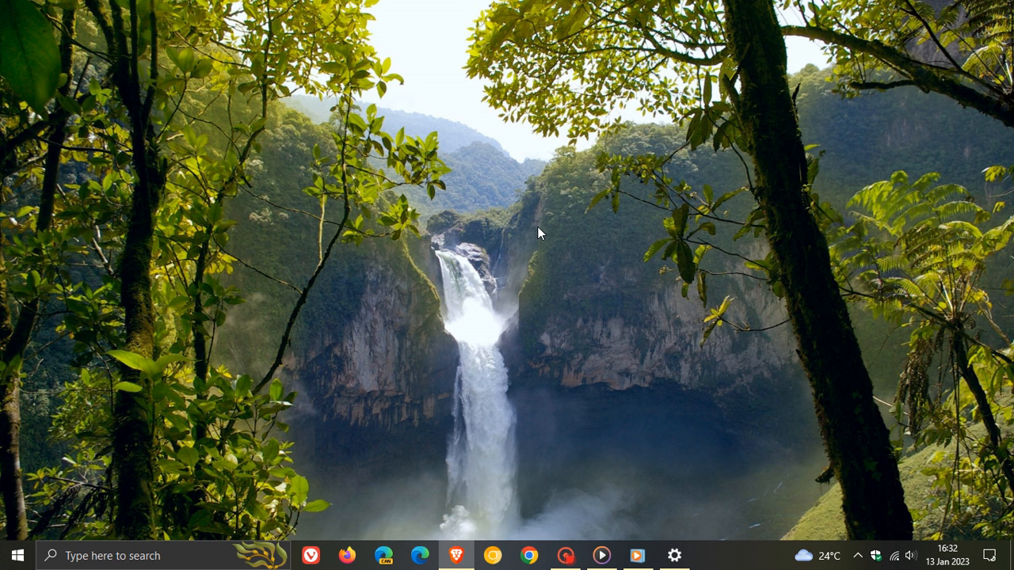